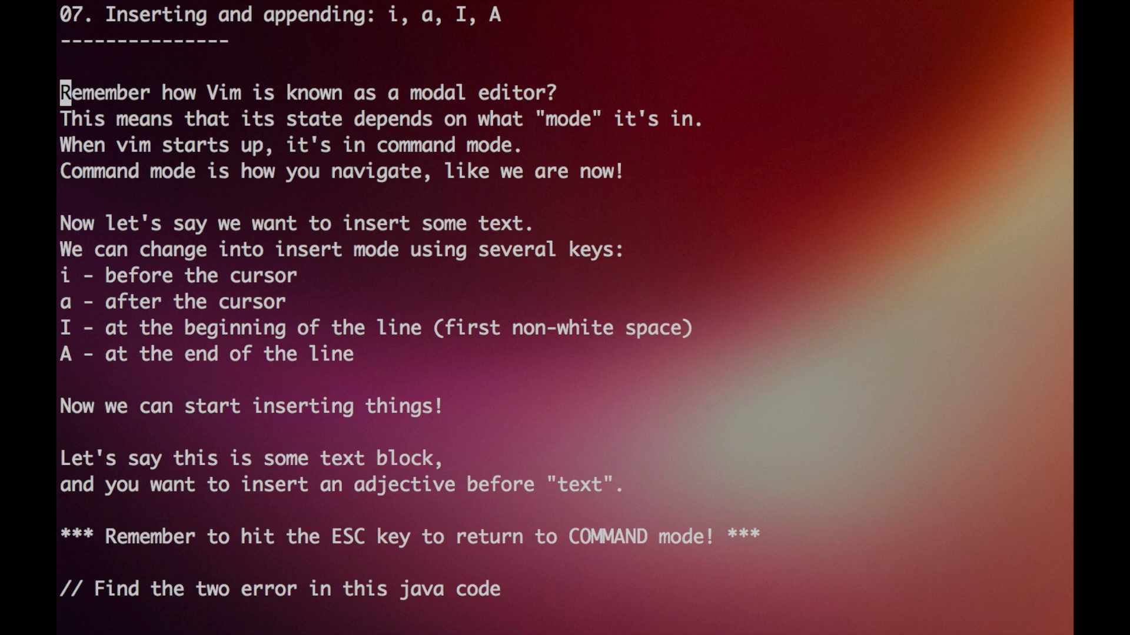
Move down to the insert-before example line and insert 'hi' before the letter.
key("j")
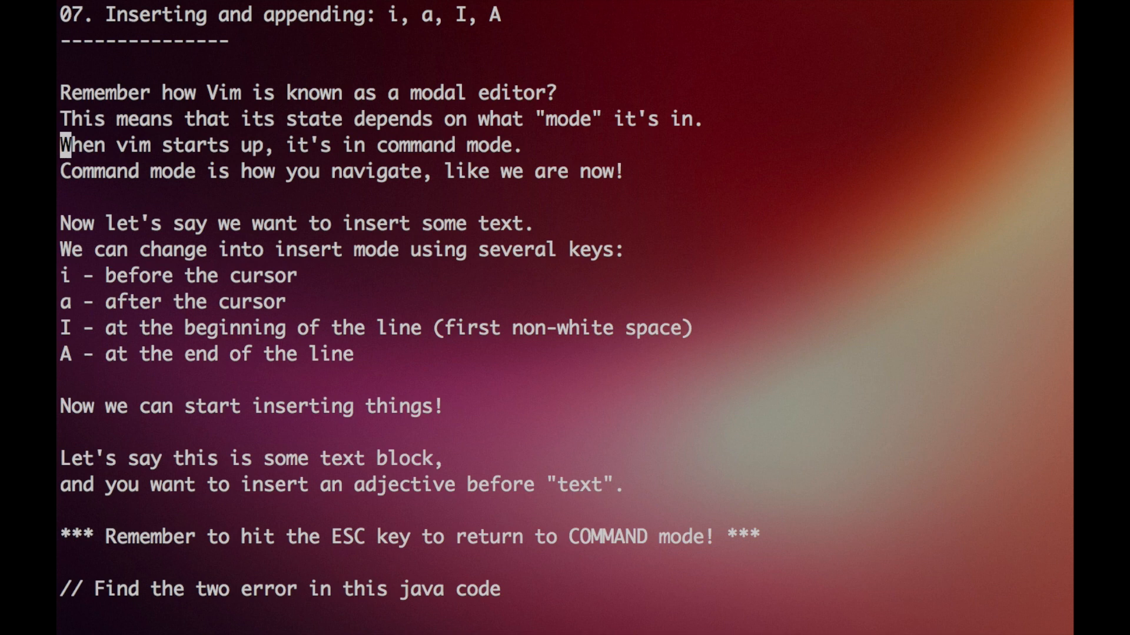
key("j")
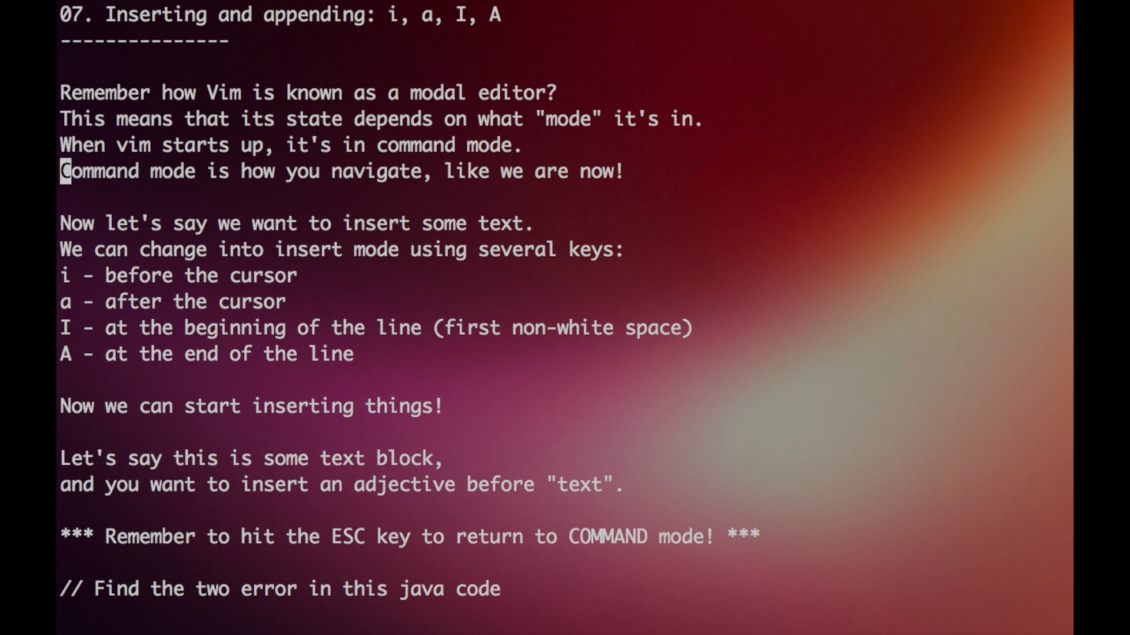
key("j")
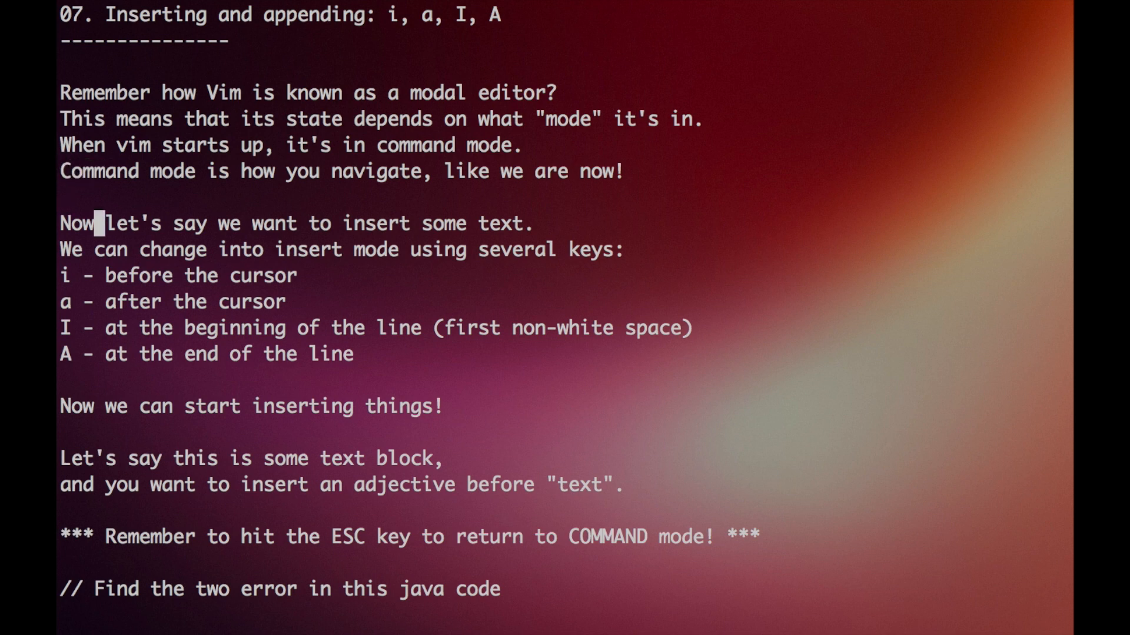
key("j")
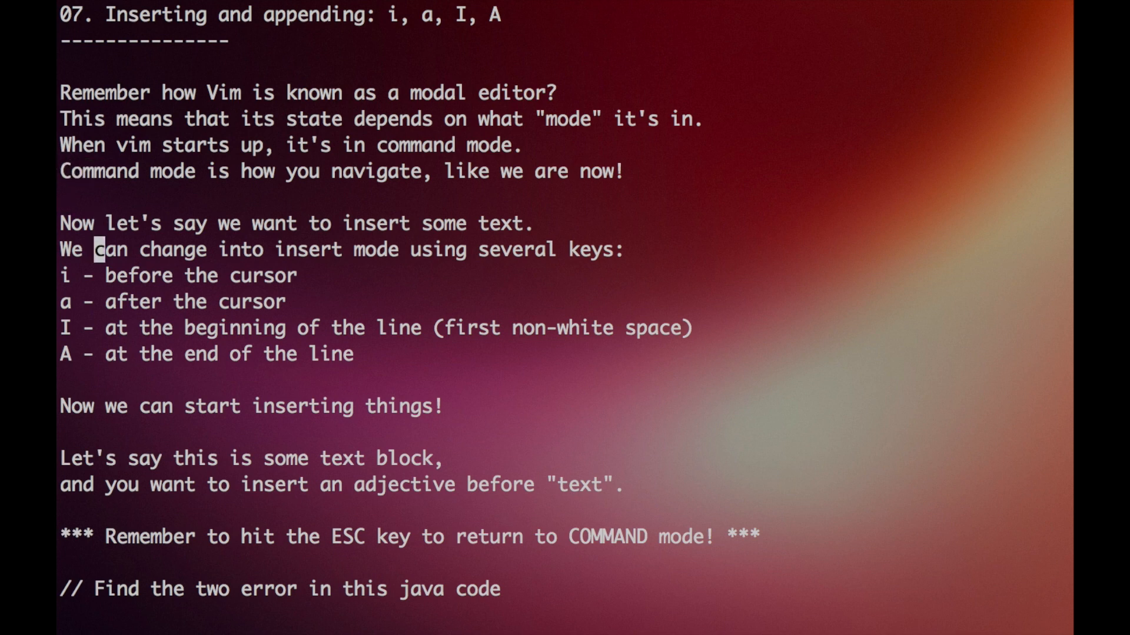
key("j")
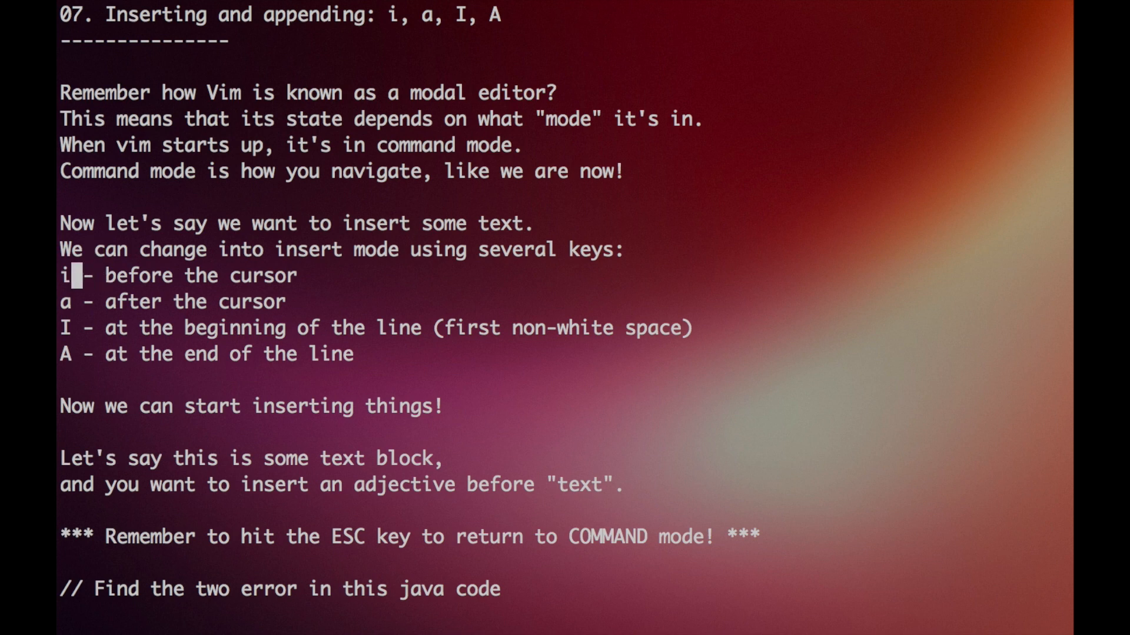
key("l")
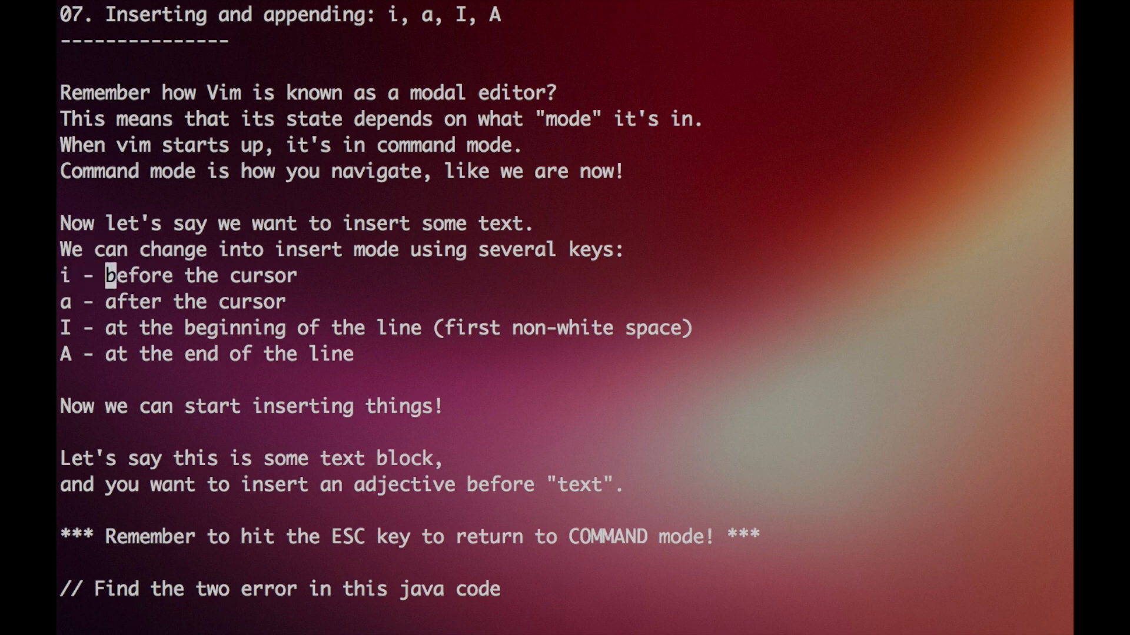
key("i")
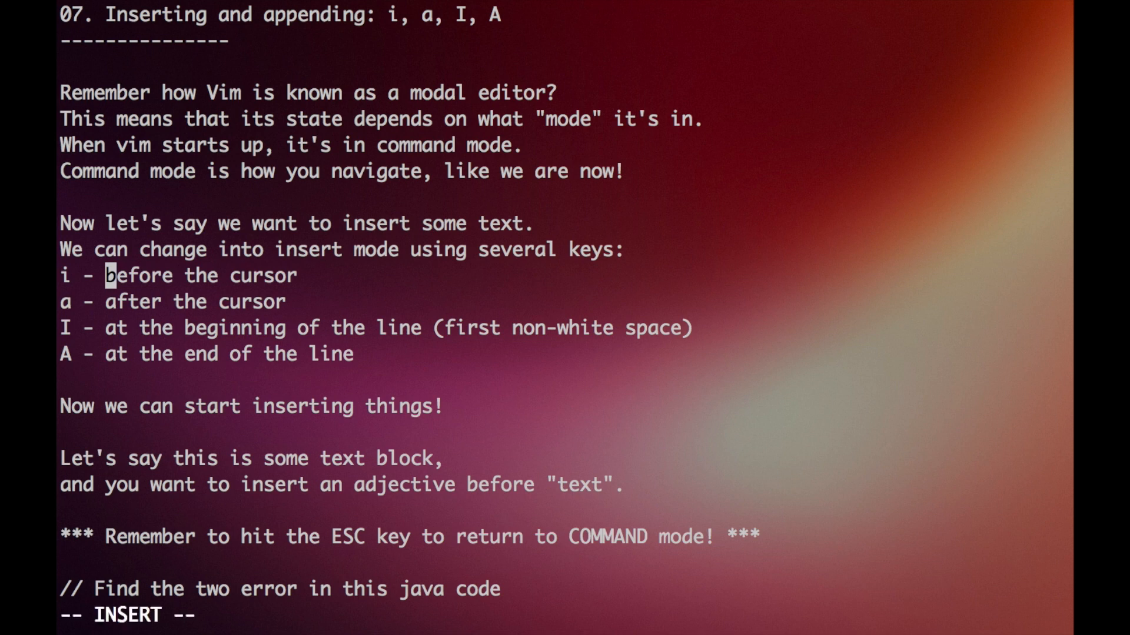
type("hi")
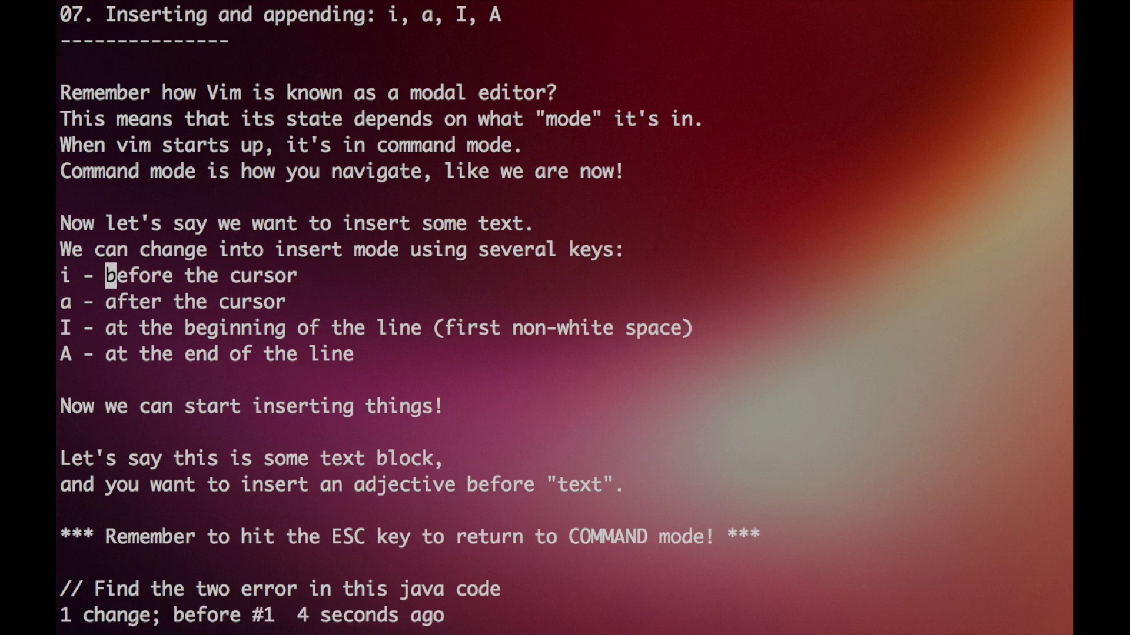
Add 'hello' on the append-after line and 'hell' on the append-at-line-end line.
key("j")
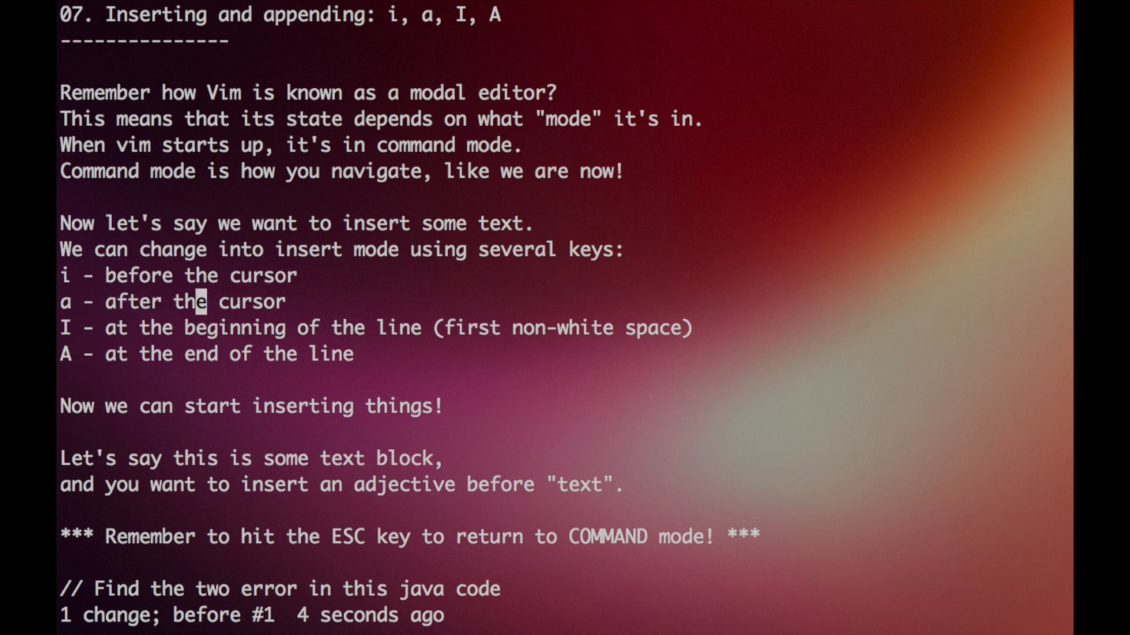
type("hello")
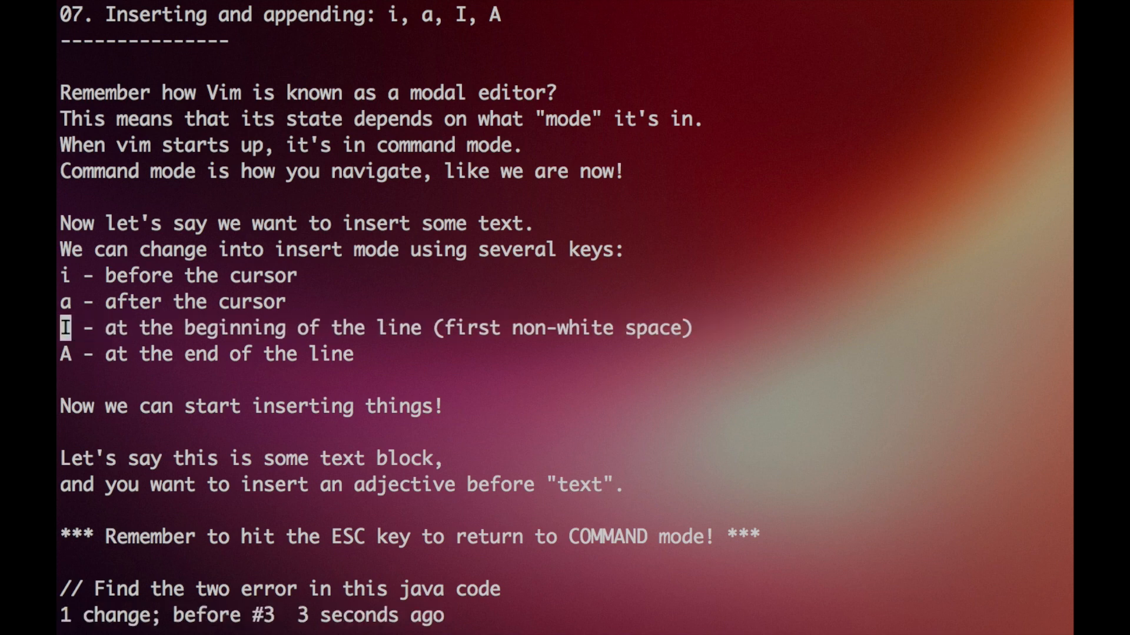
key("j")
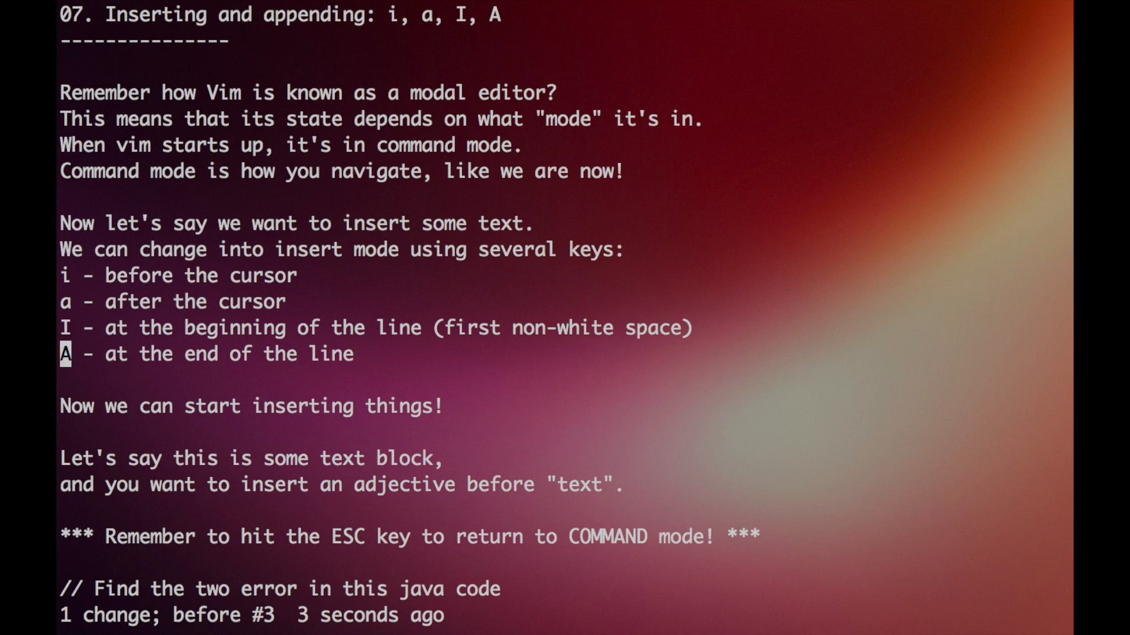
type("hell")
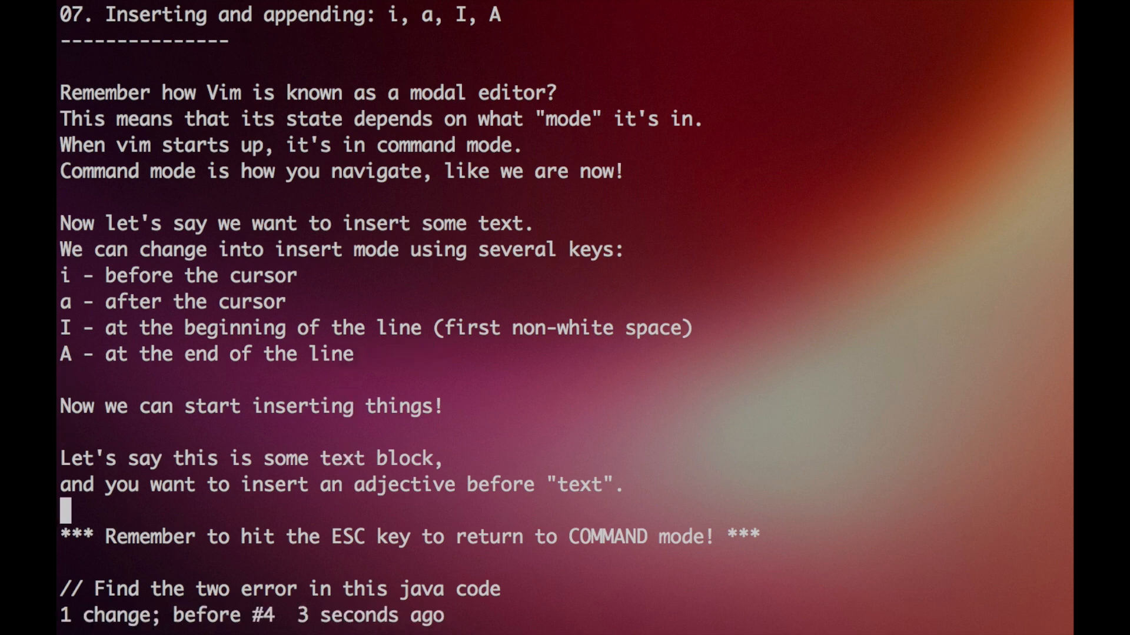
Insert 'cool' before 'text' so the sentence reads 'some cool text block', then return to command mode.
scroll("down", 3)
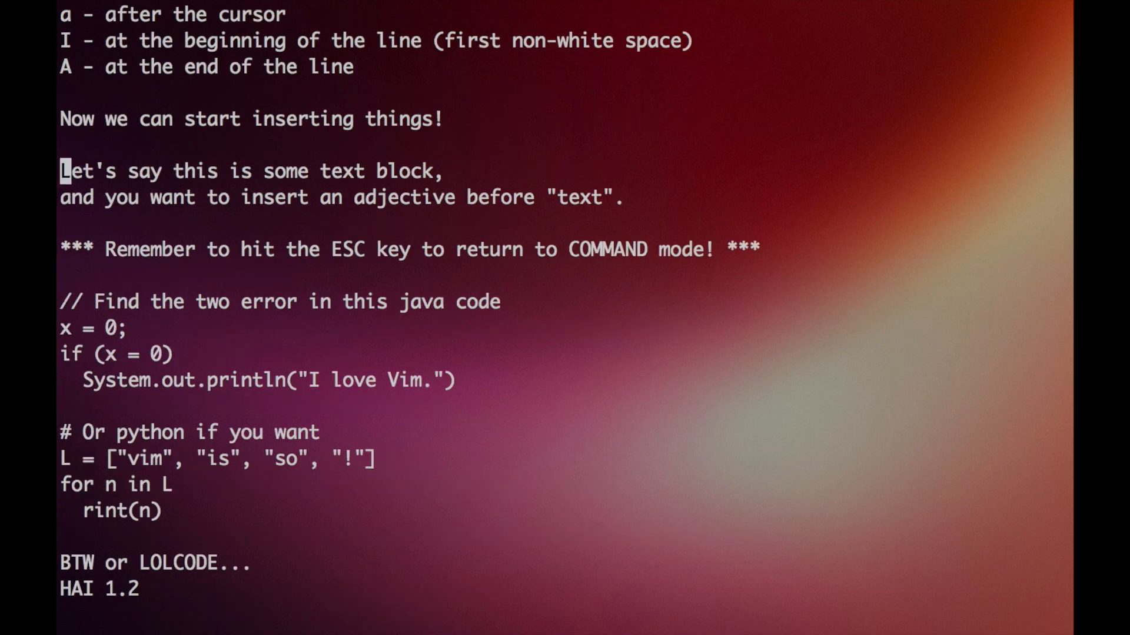
key("j")
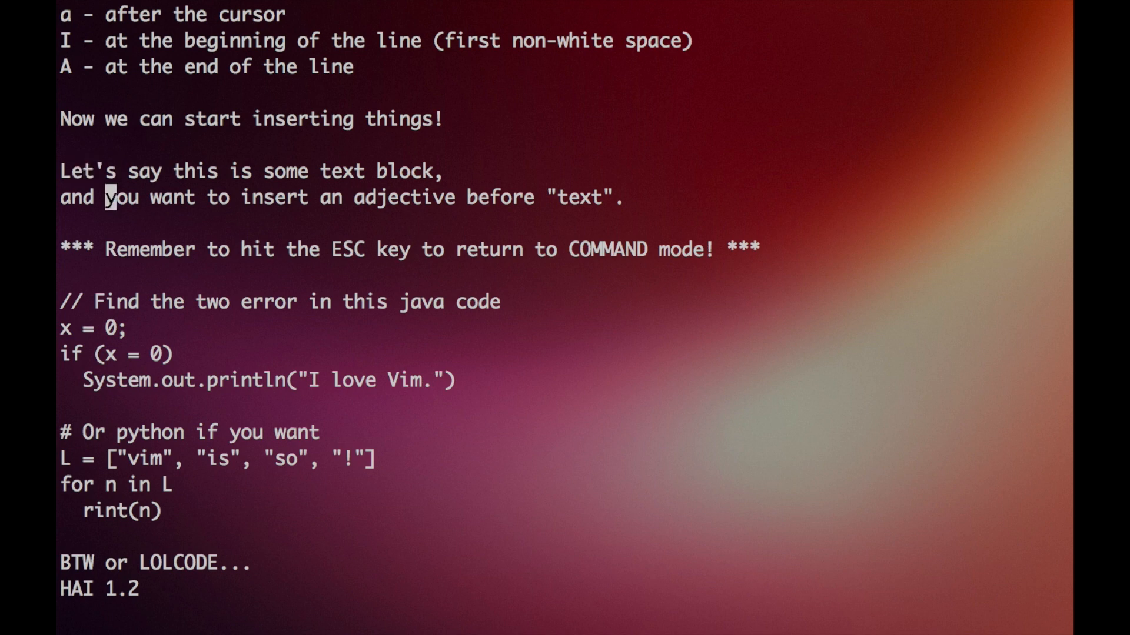
key("k")
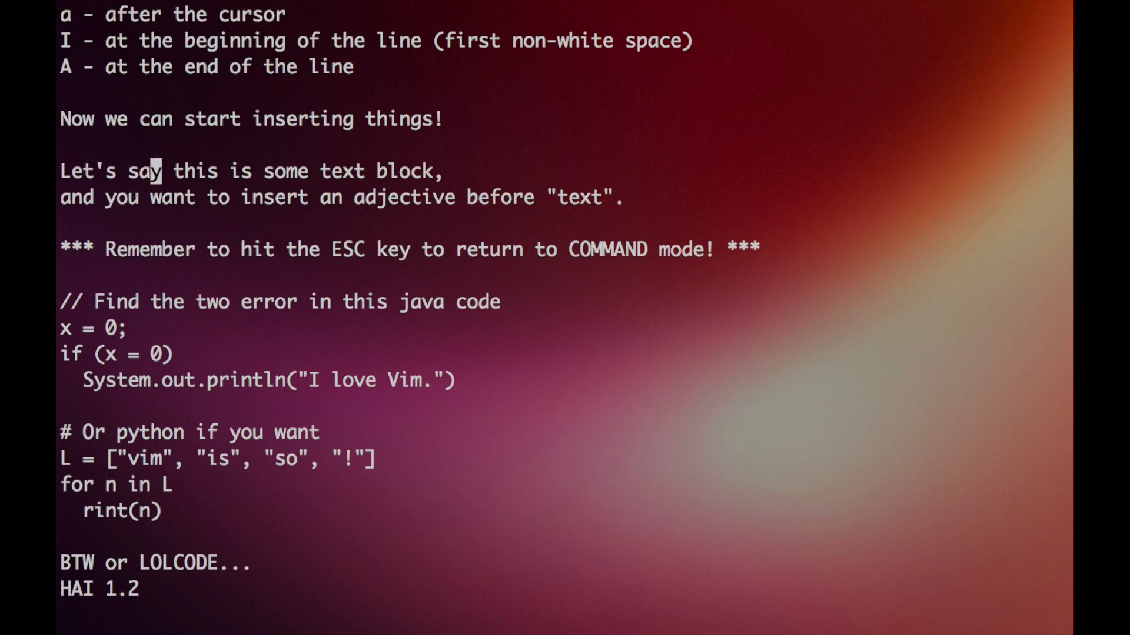
key("w")
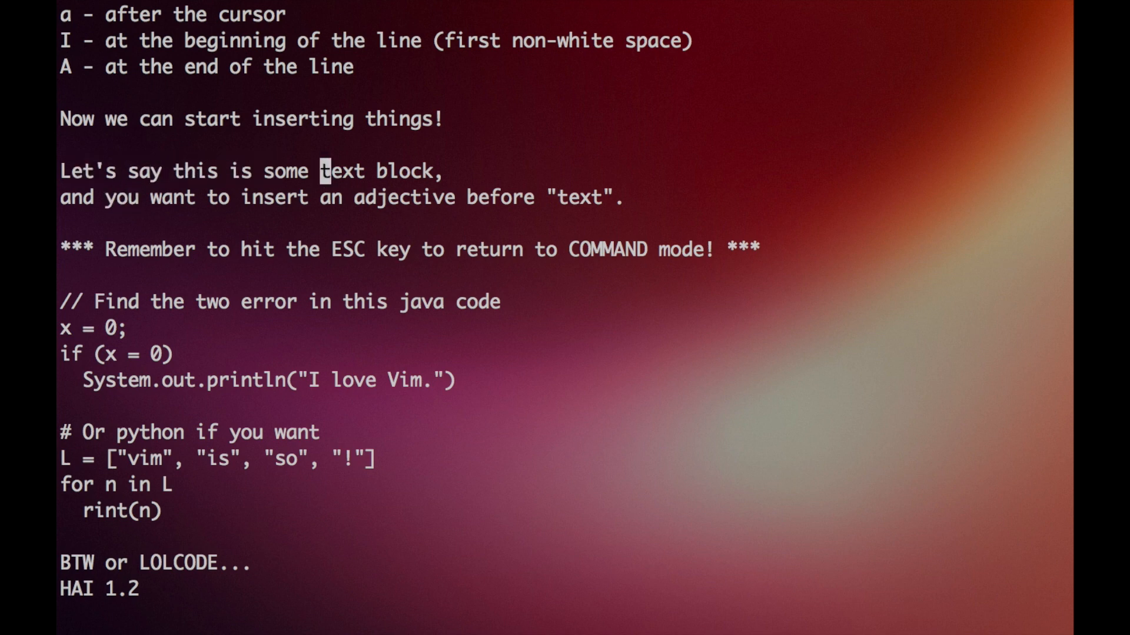
key("i")
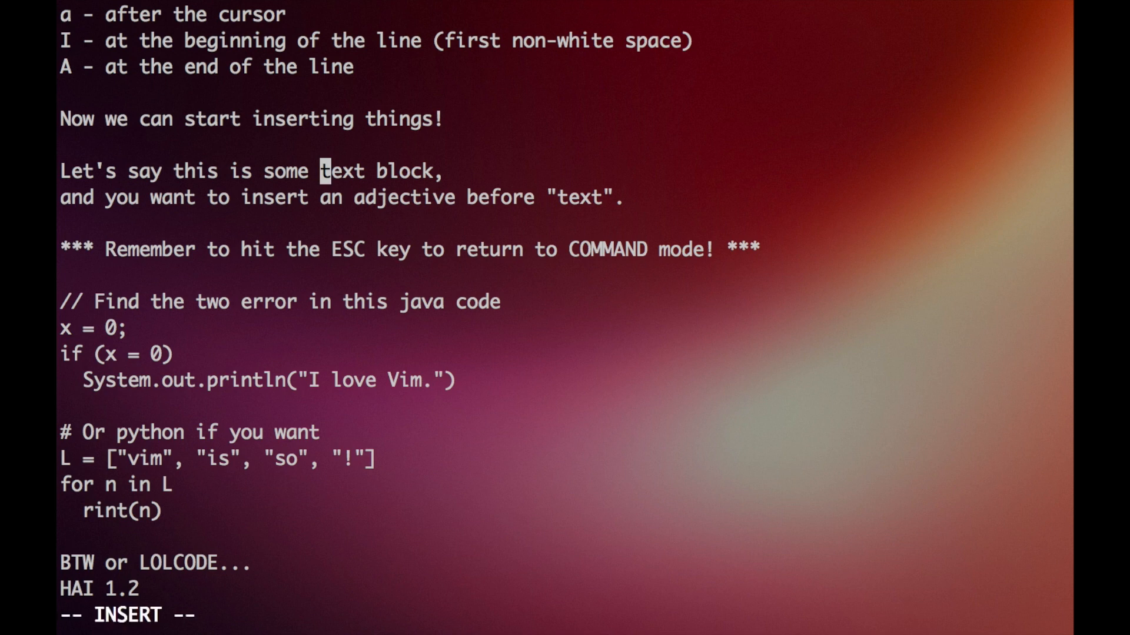
type("cool")
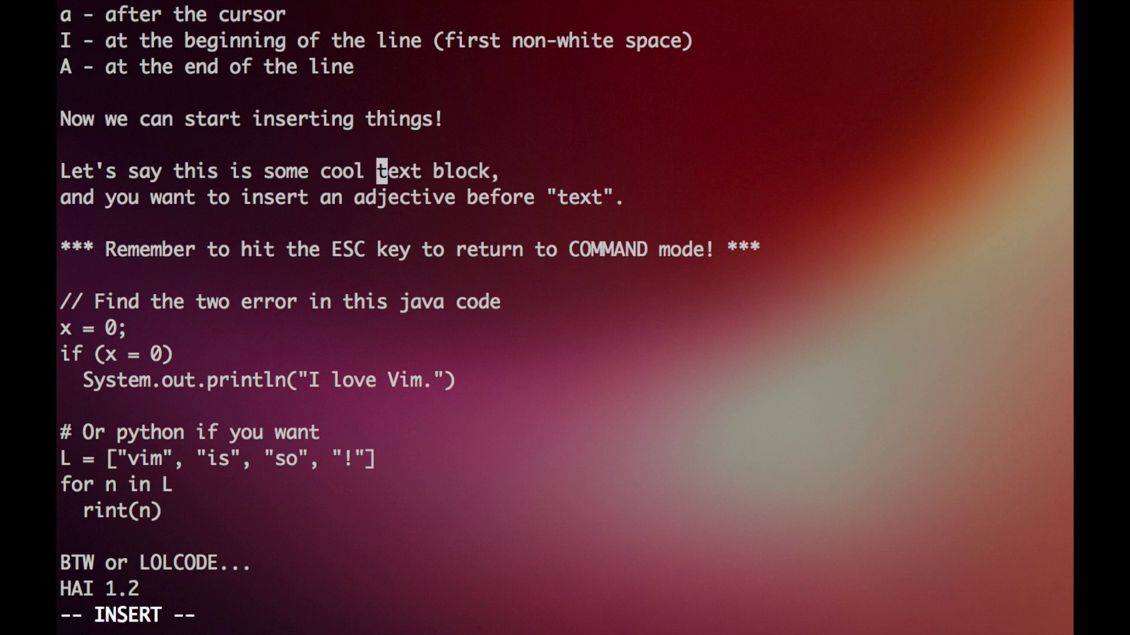
key("Escape")
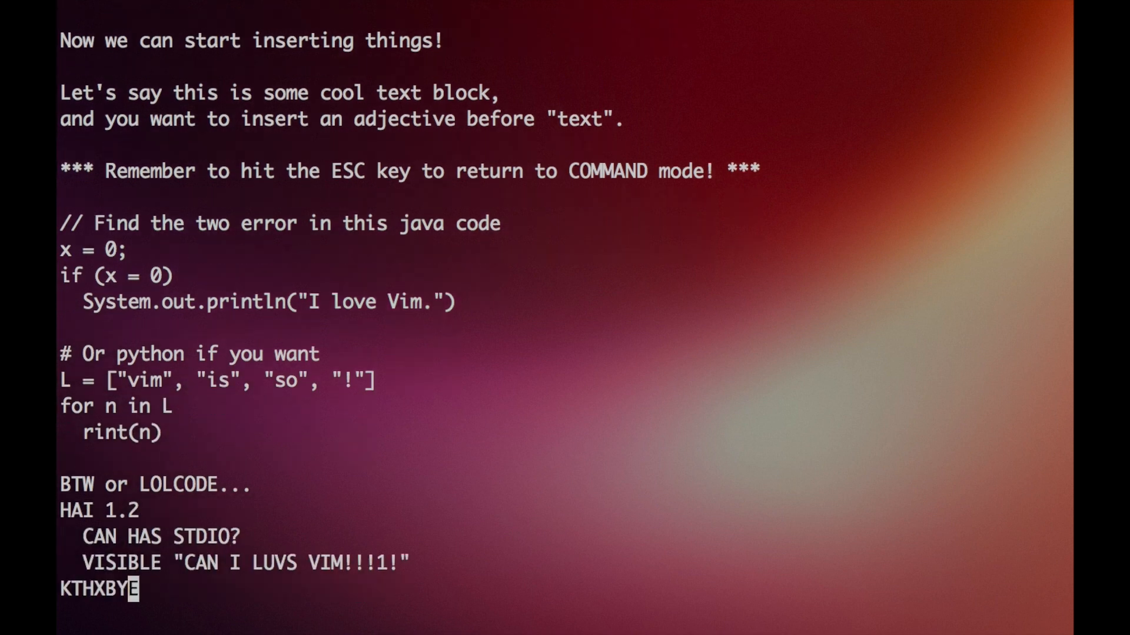
Scroll past the LOLCODE sample to show the Solutions notes at the end of the file.
scroll("down", 3)
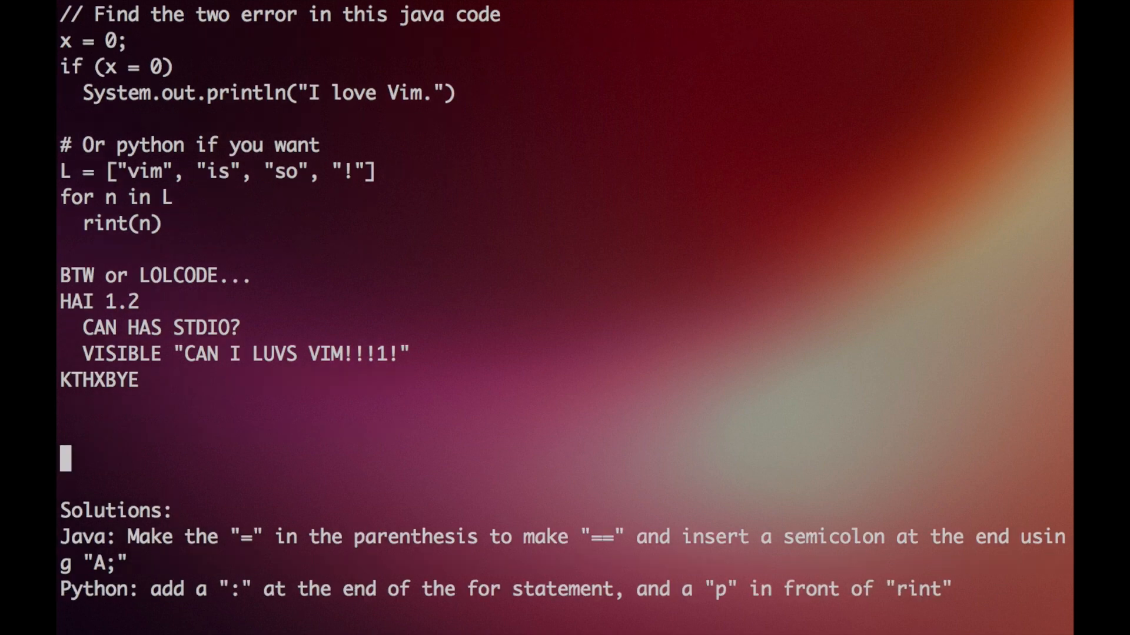
scroll("up", 3)
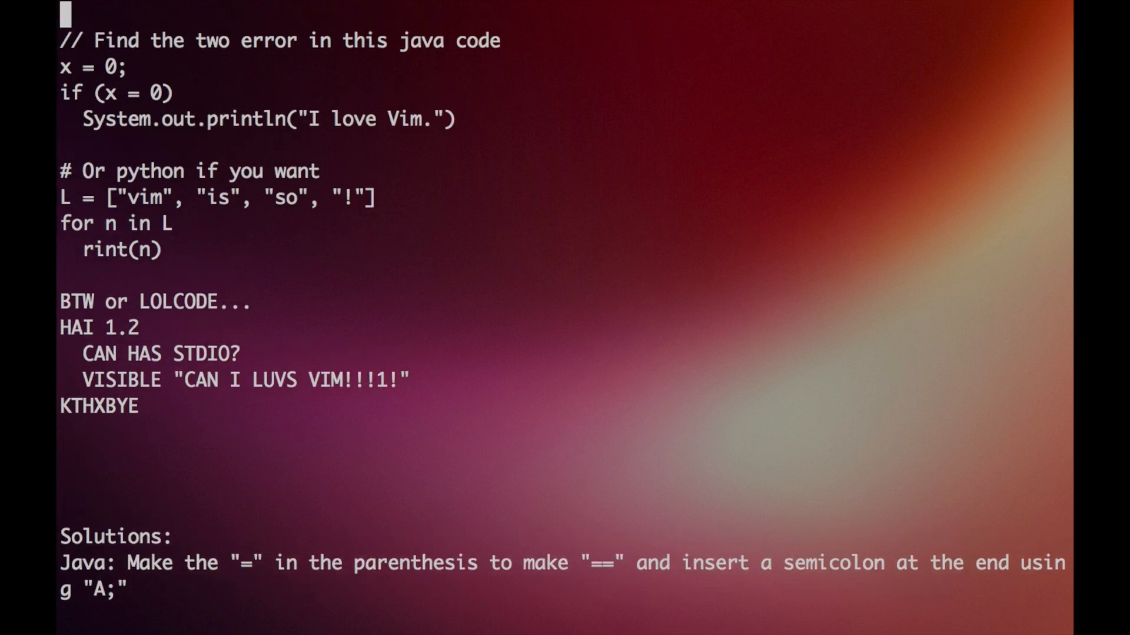